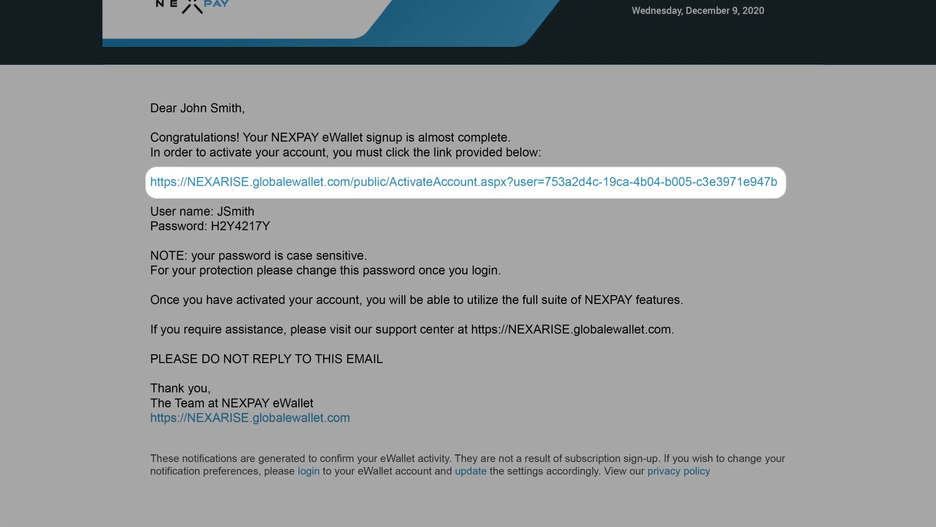
# Activate the account via the emailed link, continue past confirmation and log in.
pyautogui.click(464, 182)
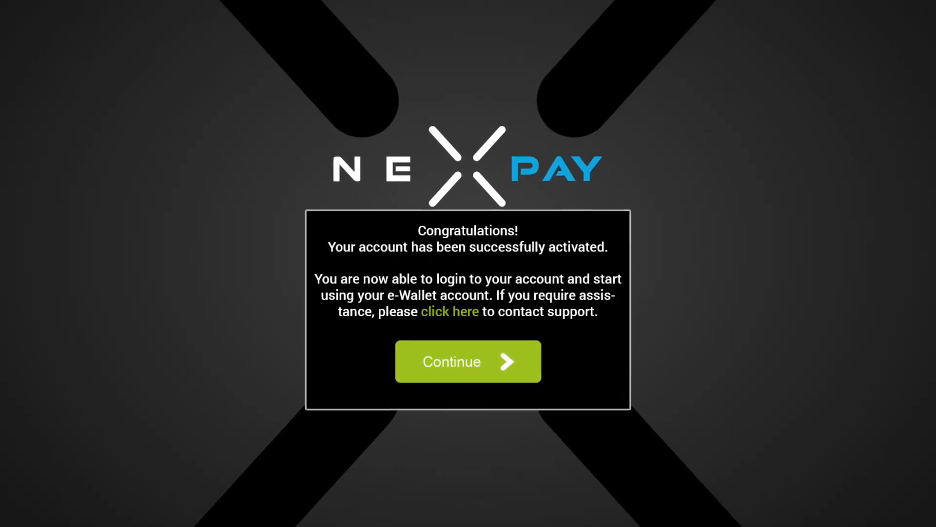
pyautogui.click(468, 361)
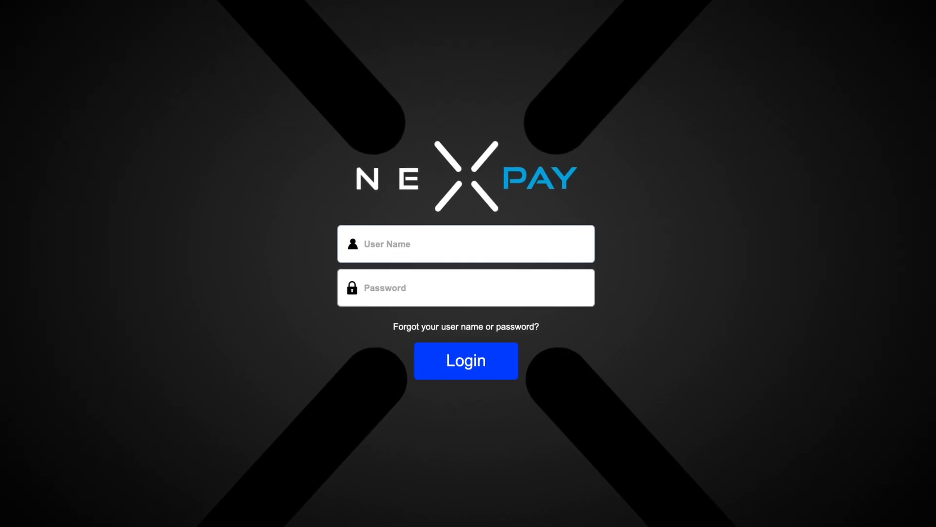
pyautogui.click(466, 361)
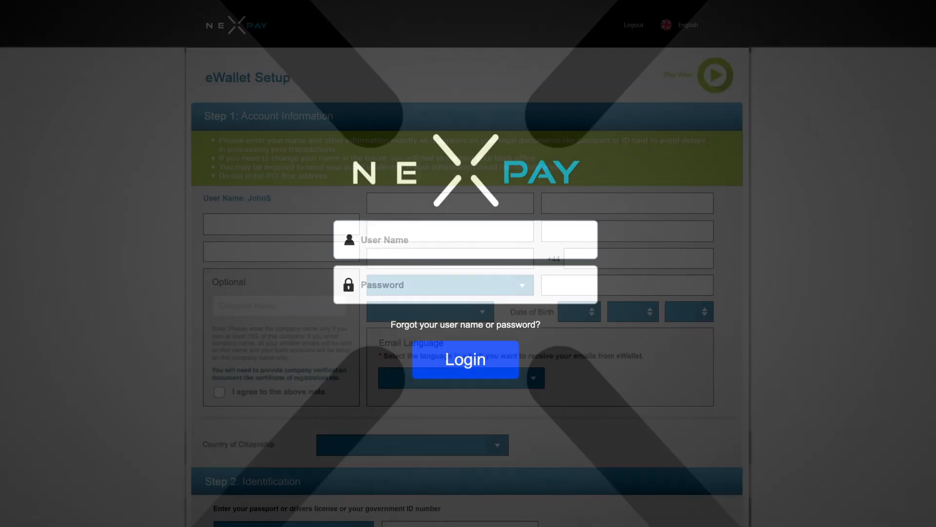
pyautogui.click(465, 359)
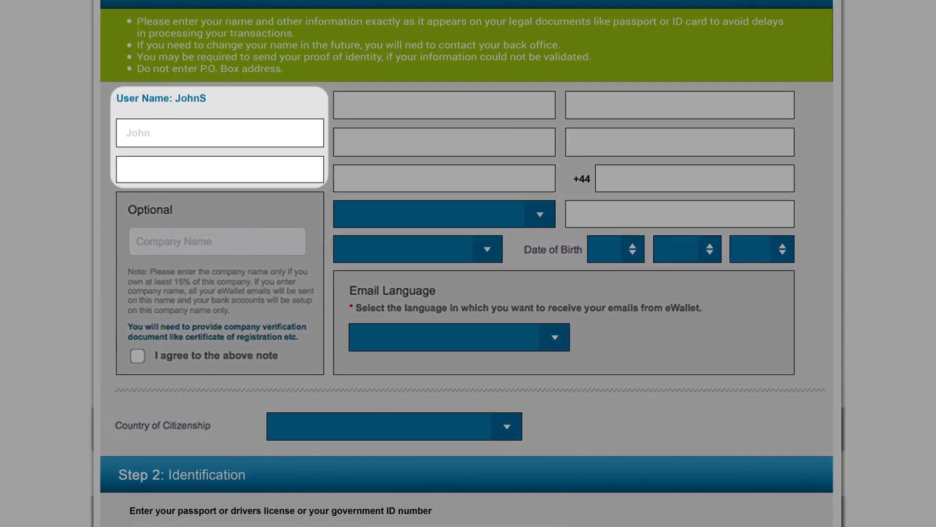
pyautogui.write('Smith')
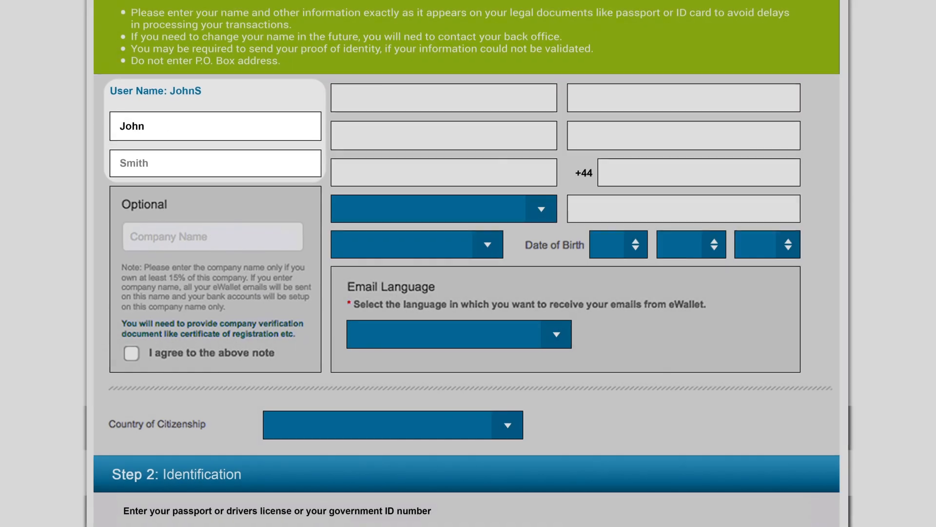
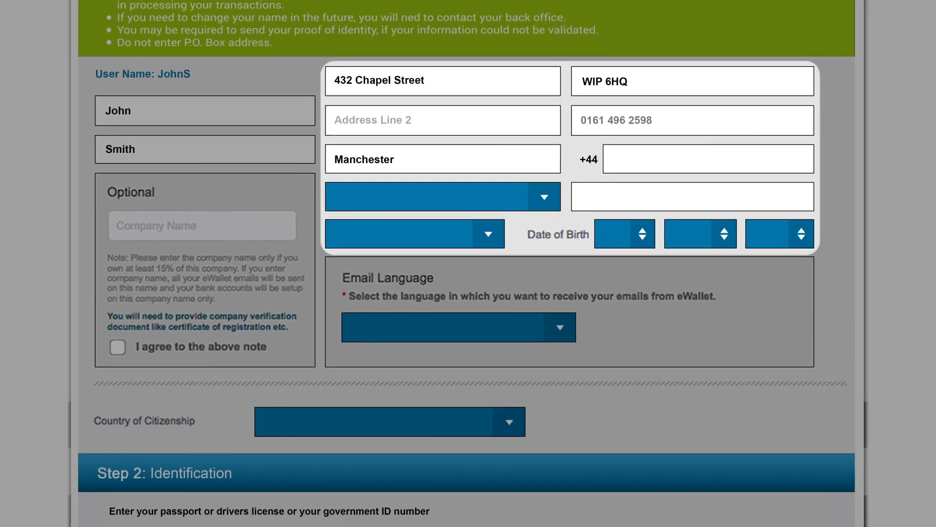
pyautogui.write('07123 4567')
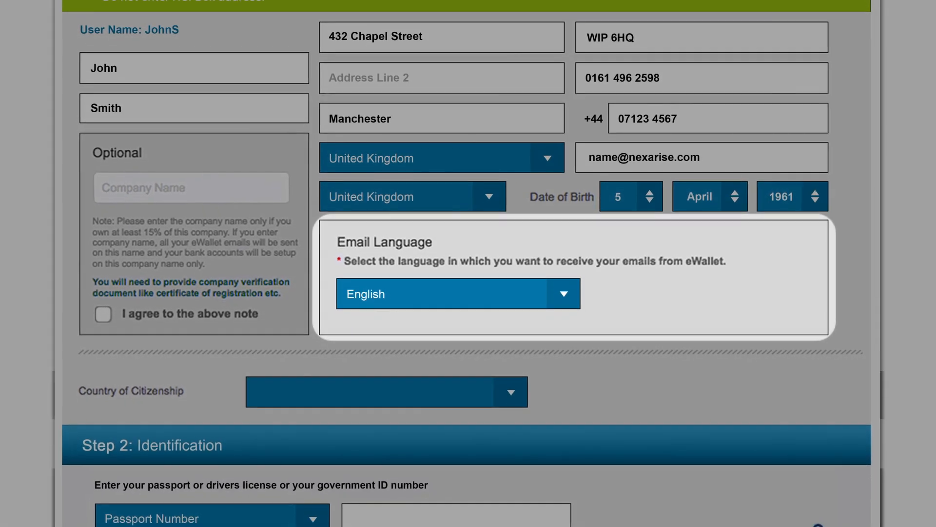
pyautogui.scroll(-3)
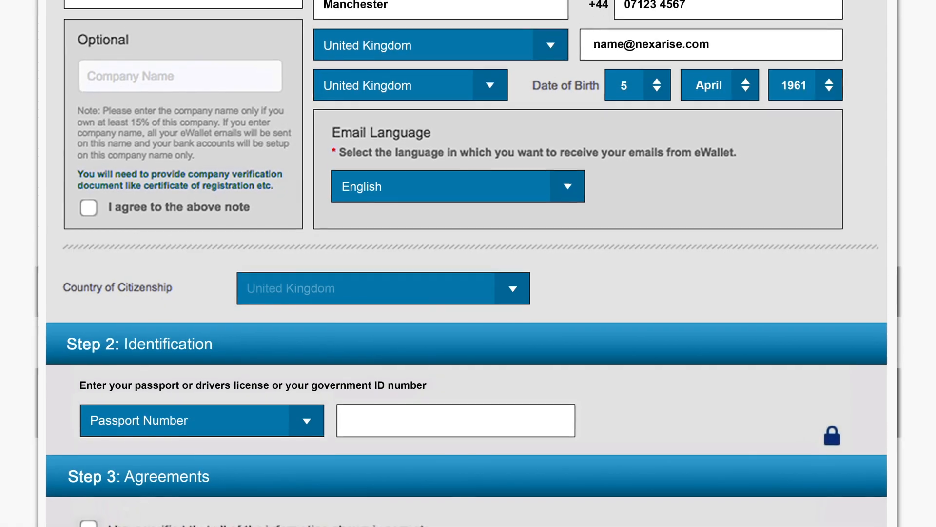
pyautogui.scroll(-3)
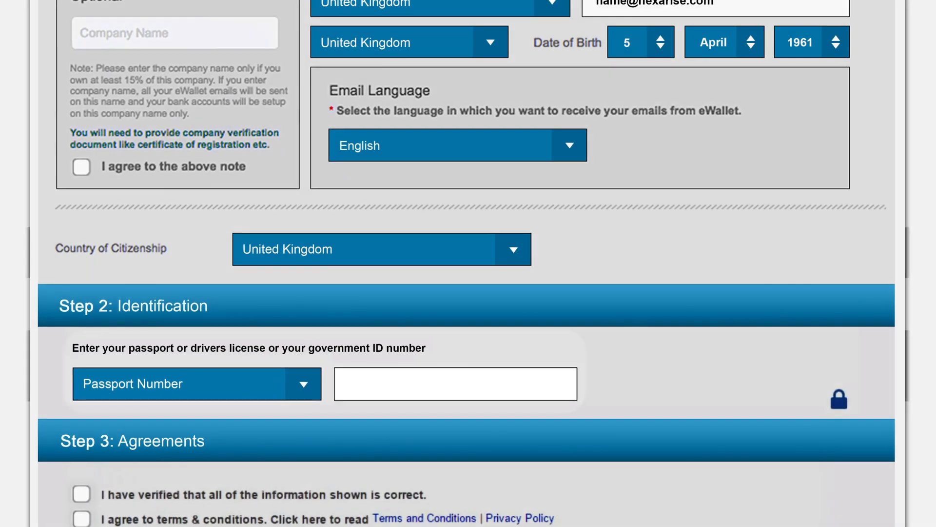
# Enter passport number 123456789 and tick both the information-correct and terms agreements.
pyautogui.write('123456789')
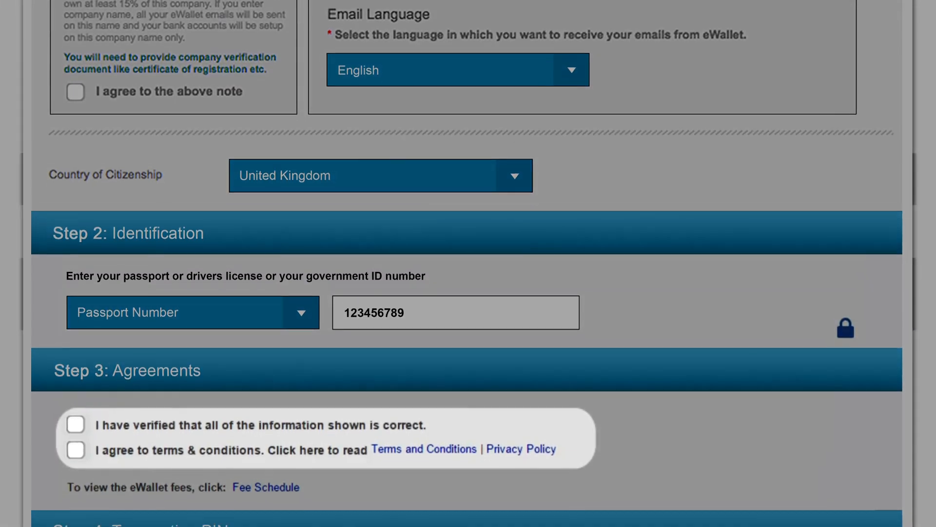
pyautogui.click(76, 425)
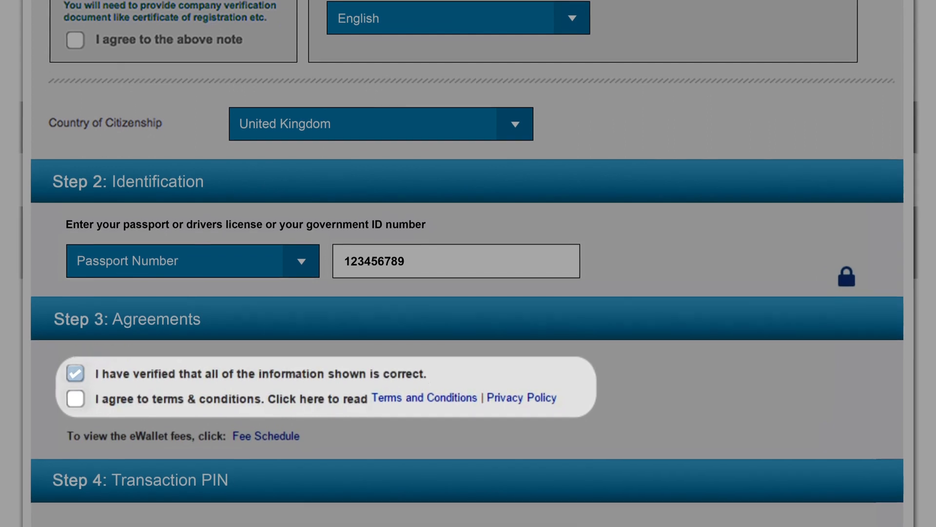
pyautogui.scroll(-3)
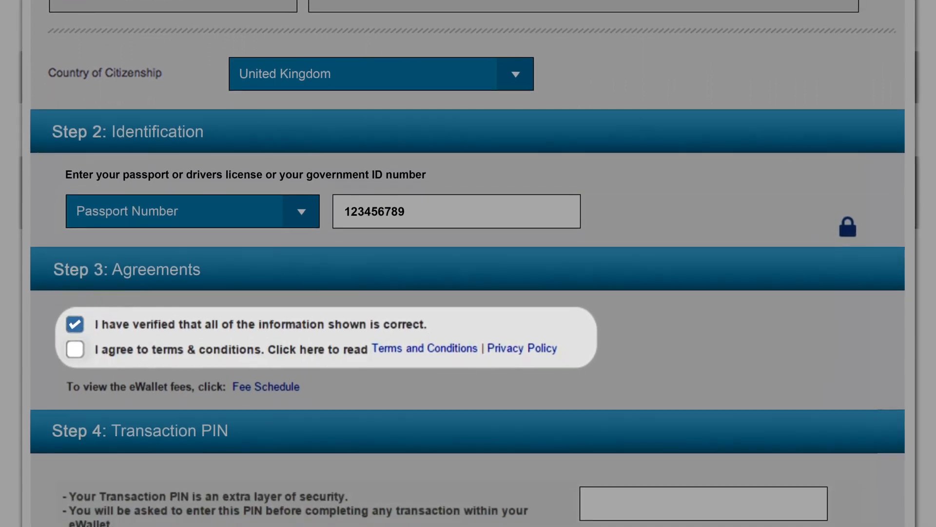
pyautogui.scroll(-3)
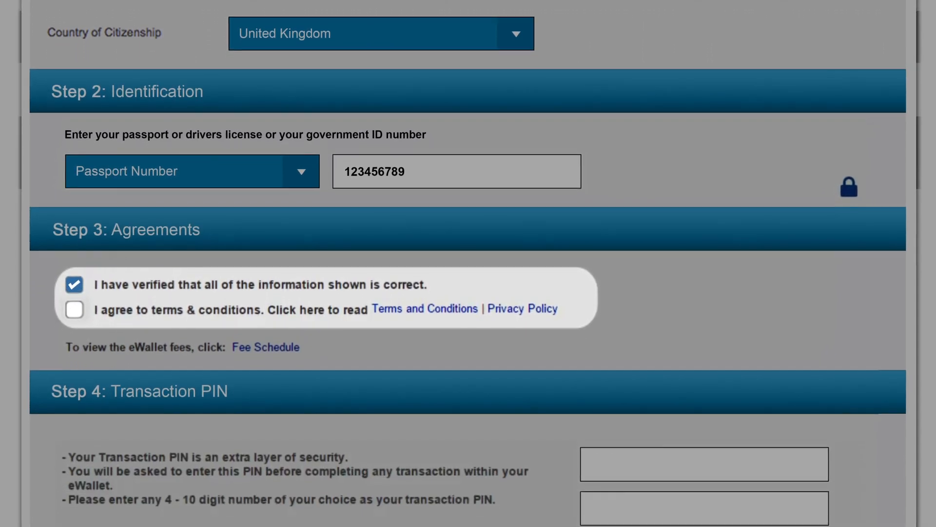
pyautogui.scroll(-3)
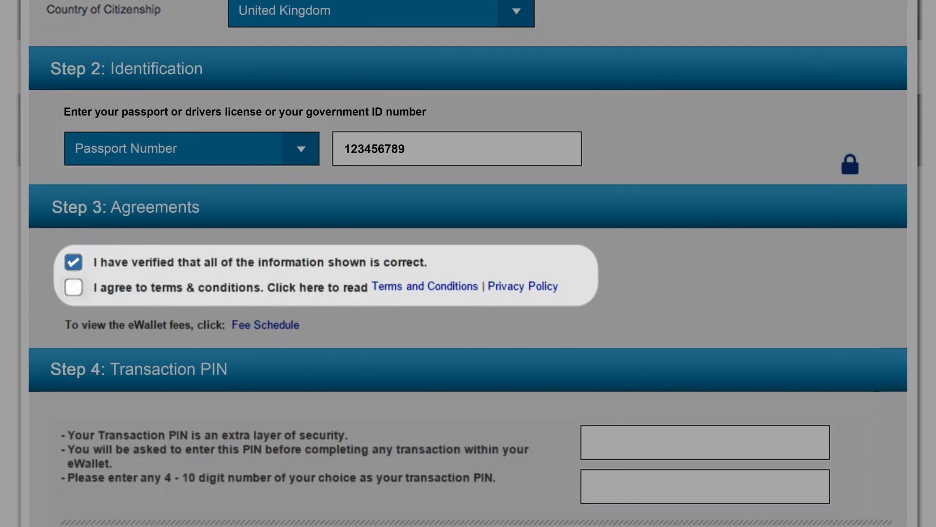
pyautogui.click(73, 287)
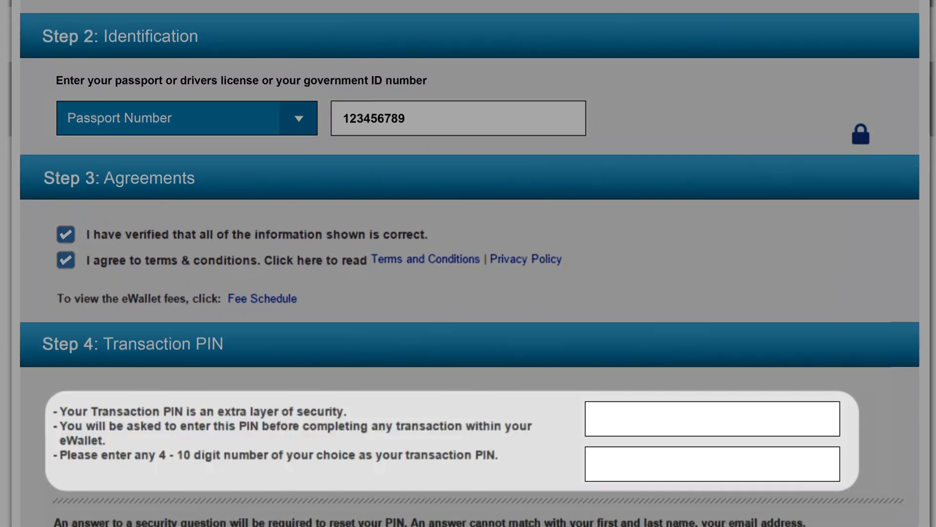
# Enter a four-digit Transaction PIN in both PIN boxes under Step 4.
pyautogui.scroll(-3)
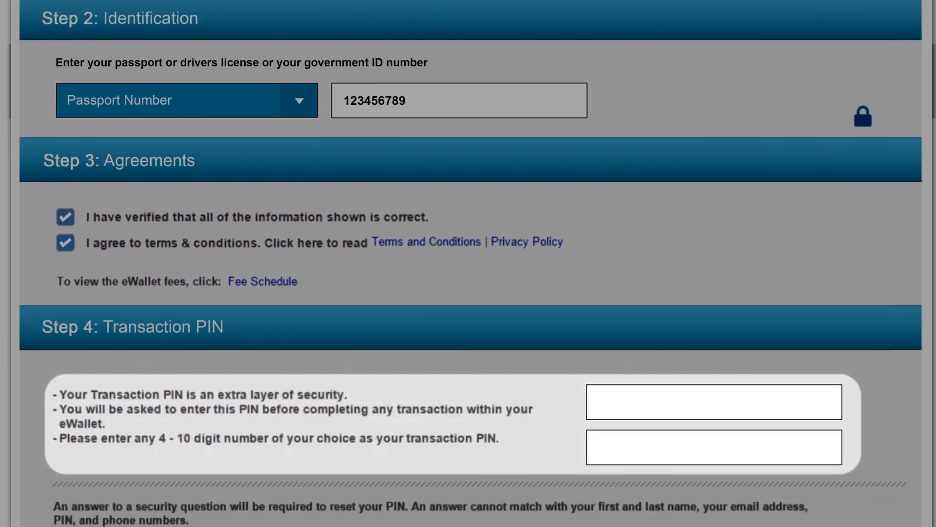
pyautogui.scroll(-3)
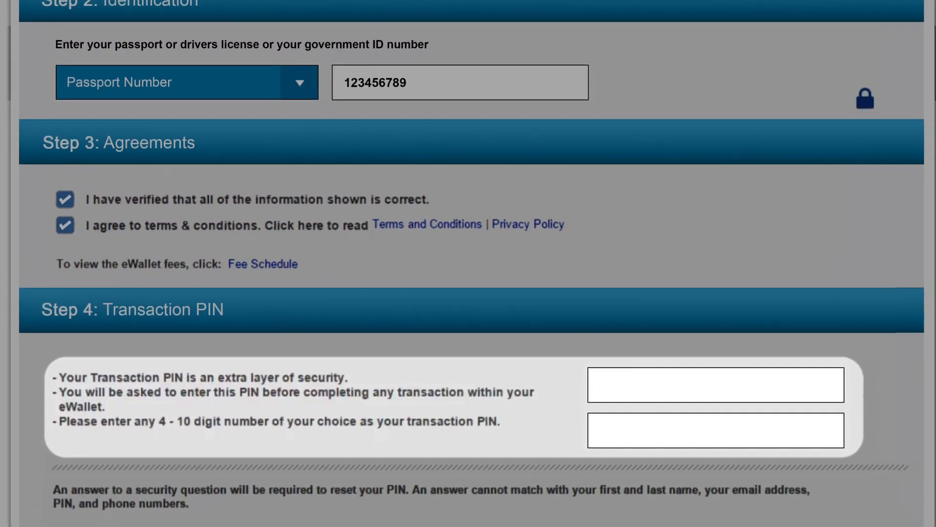
pyautogui.scroll(-3)
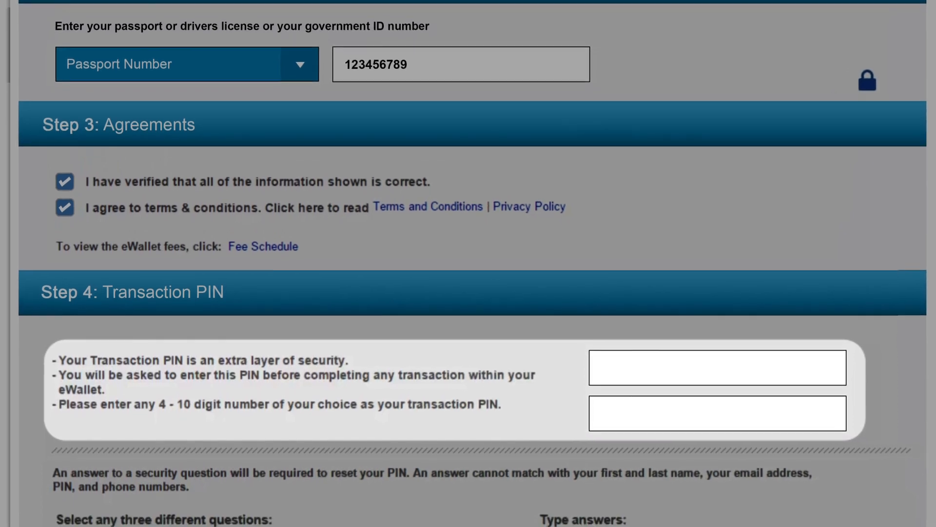
pyautogui.scroll(-3)
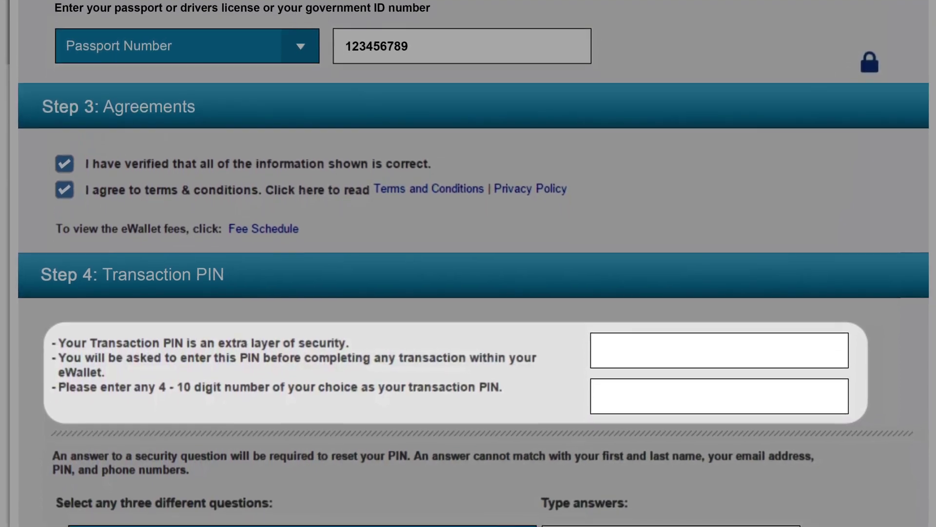
pyautogui.scroll(-3)
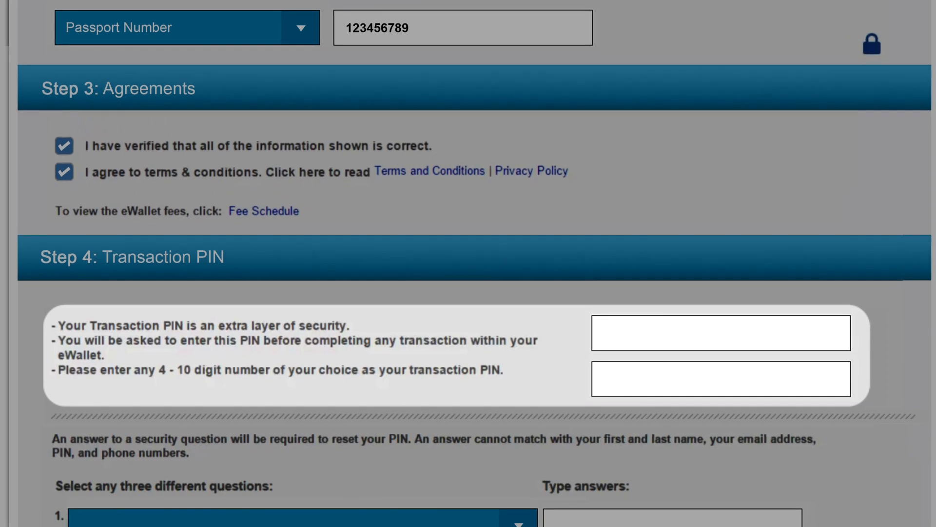
pyautogui.scroll(-3)
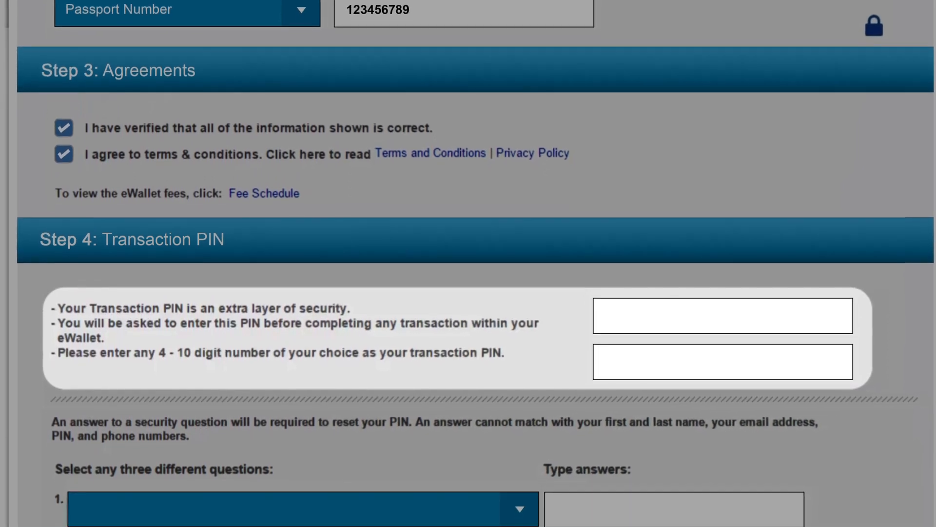
pyautogui.scroll(-3)
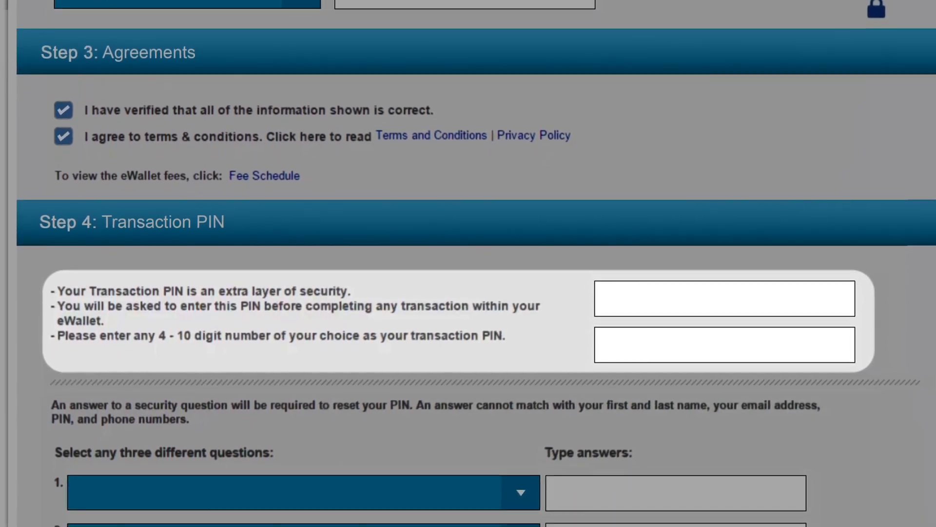
pyautogui.scroll(-3)
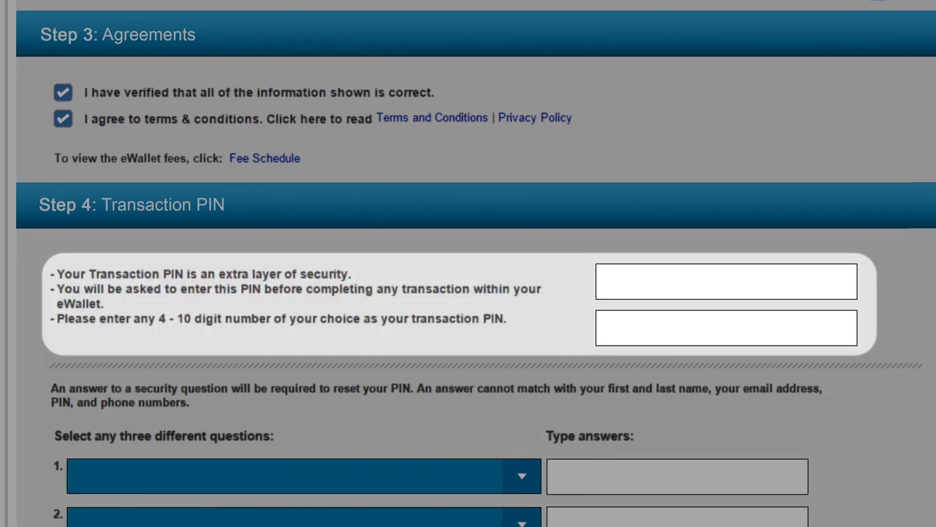
pyautogui.scroll(-3)
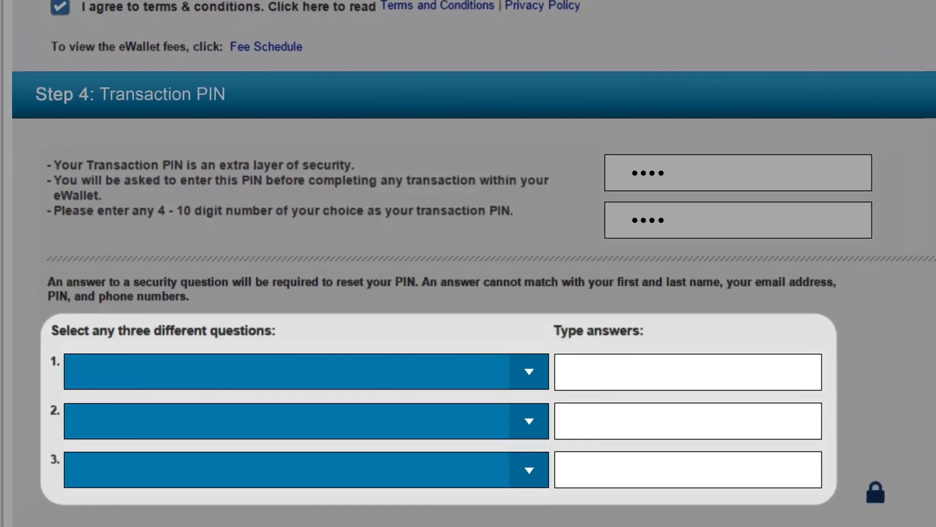
pyautogui.scroll(-3)
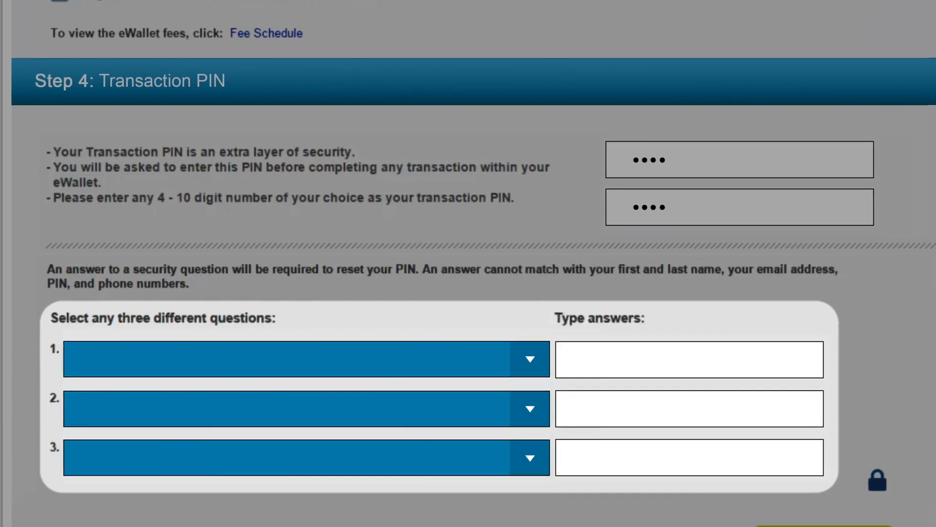
pyautogui.scroll(-3)
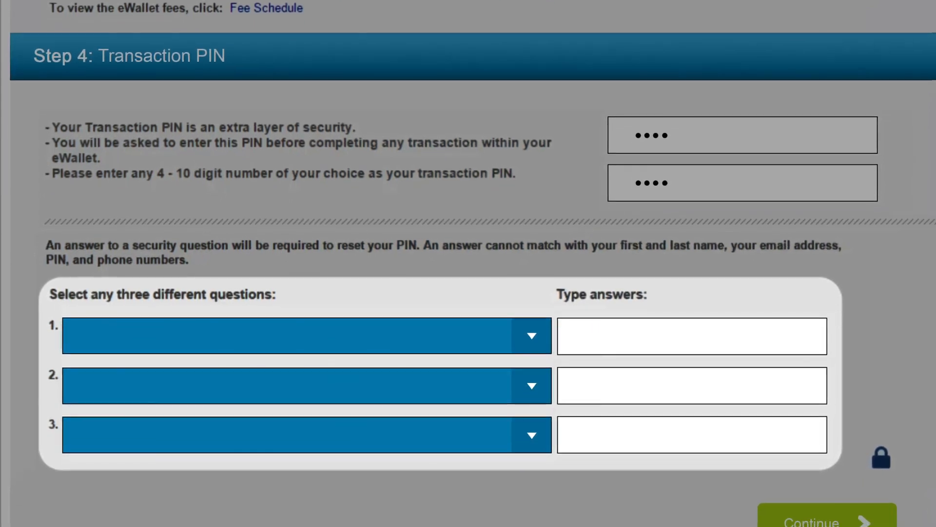
pyautogui.scroll(-3)
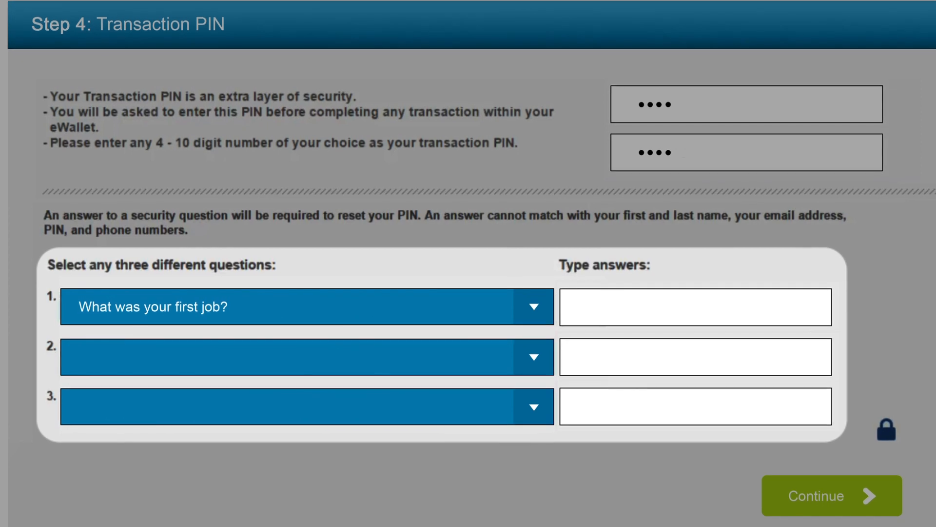
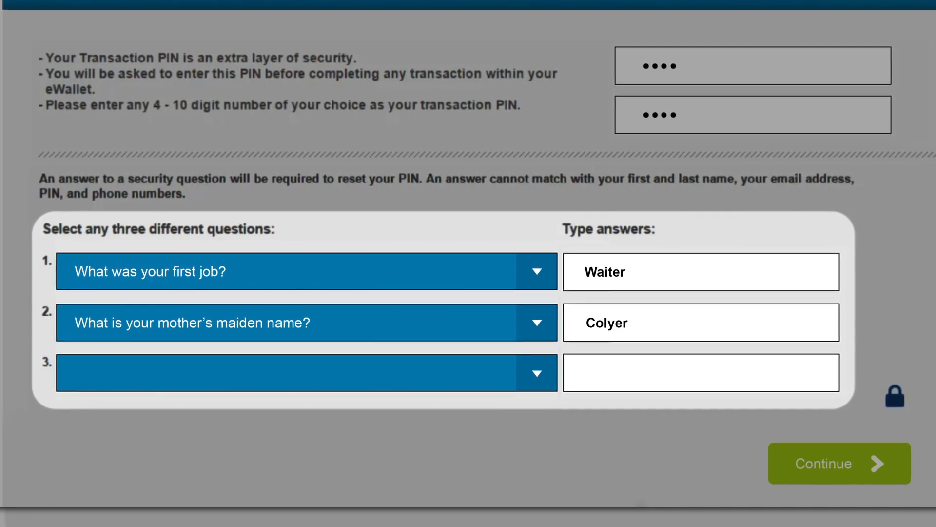
pyautogui.click(302, 381)
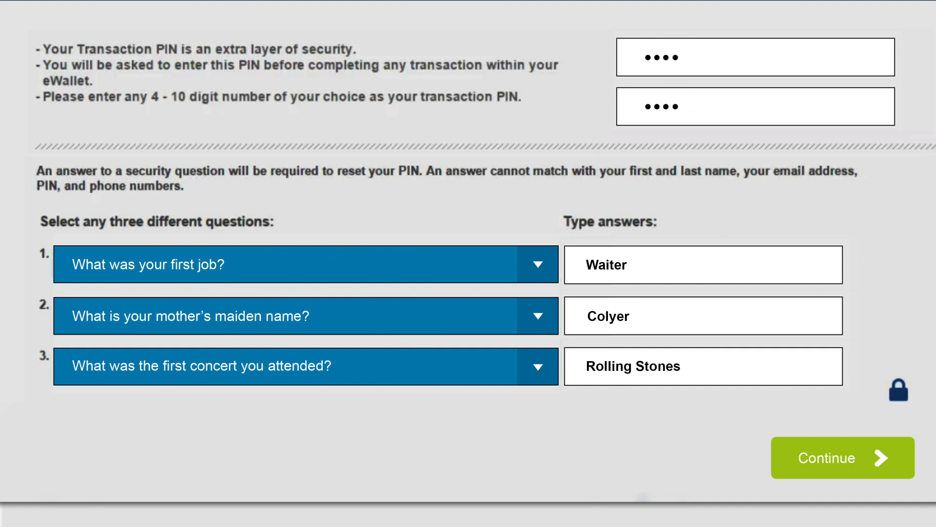
pyautogui.click(844, 464)
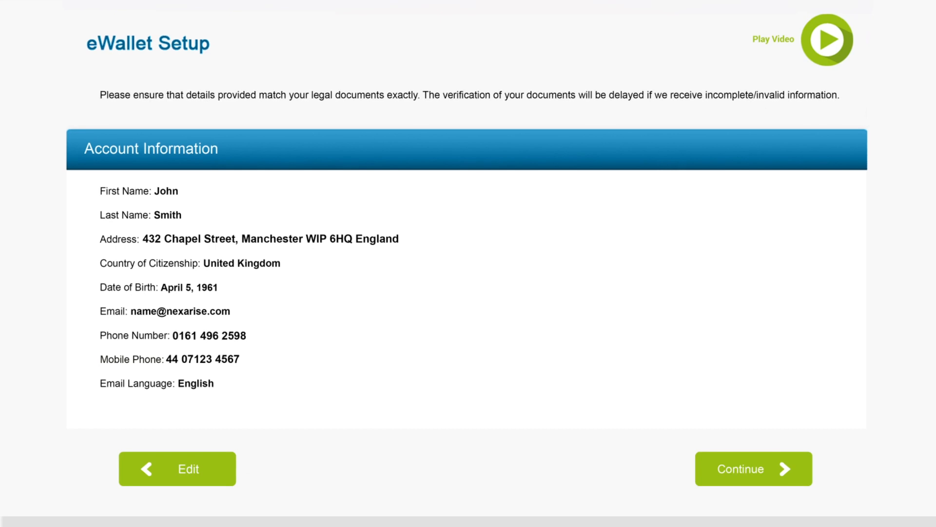
# Confirm the reviewed details to open the dashboard showing a £0.00 balance.
pyautogui.click(753, 468)
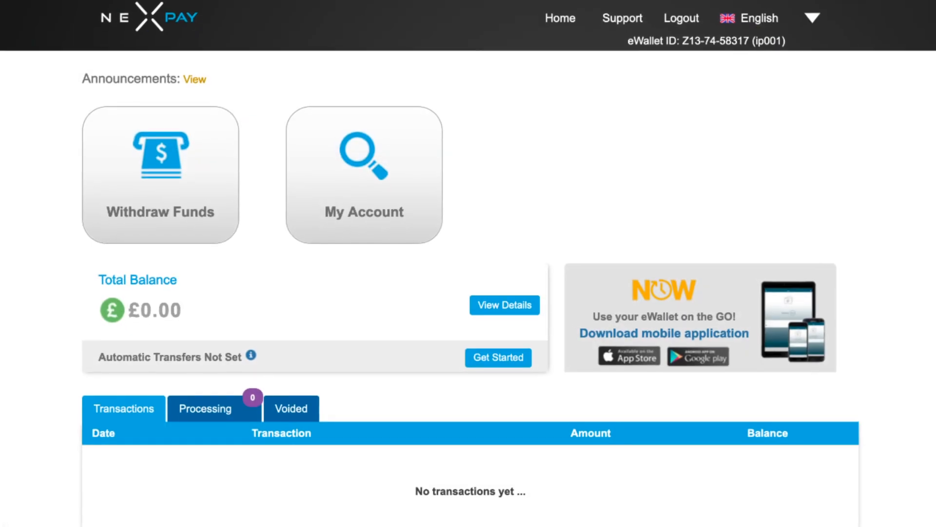
pyautogui.scroll(-3)
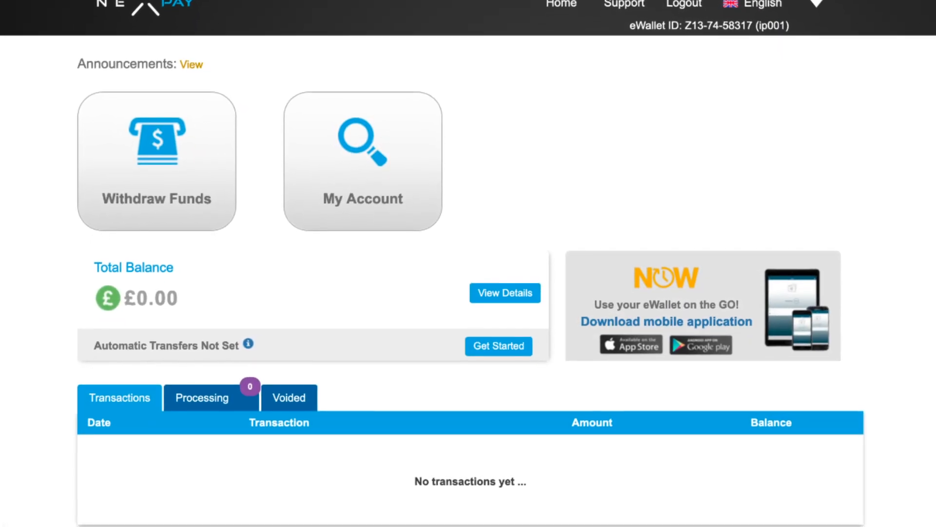